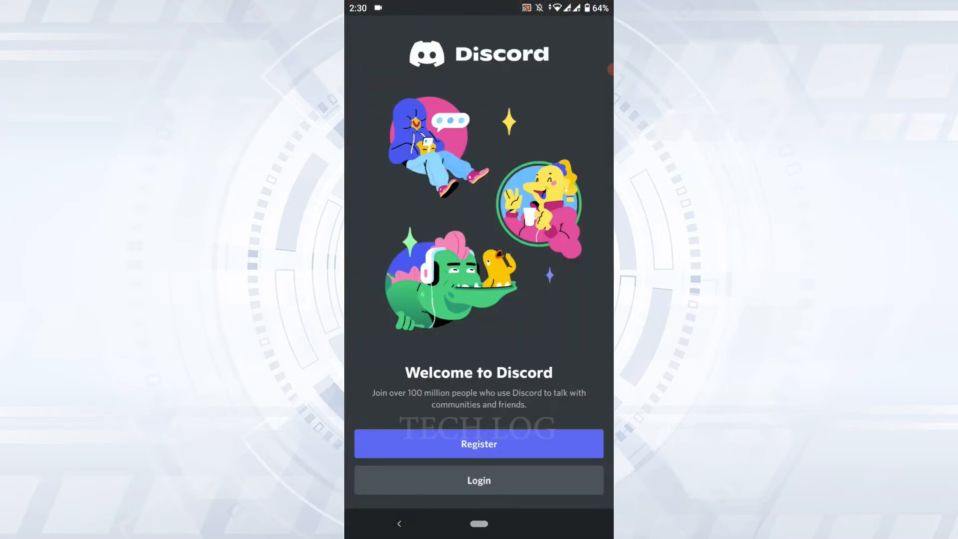
Step: Begin registering a new Discord account from the welcome screen
{"action": "left_click", "coordinate": [478, 443]}
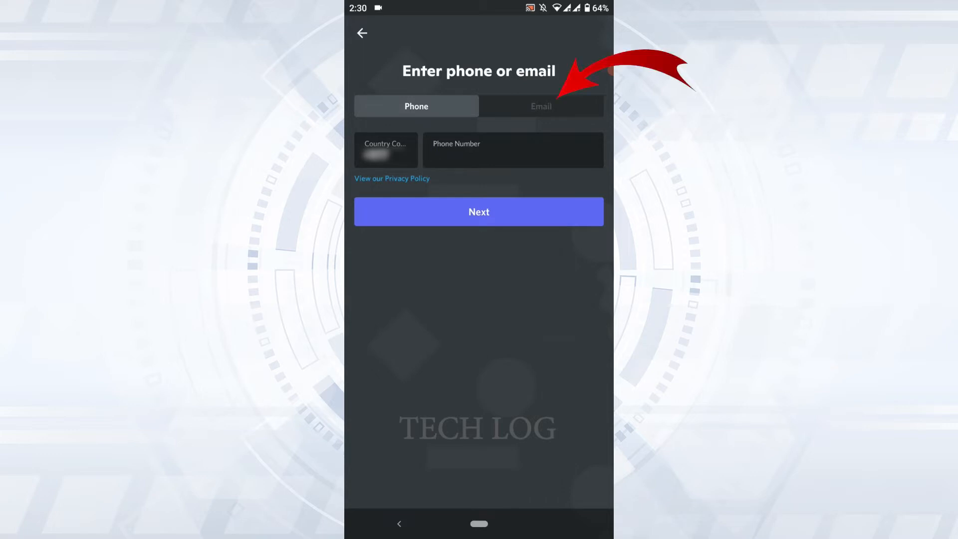
{"action": "left_click", "coordinate": [540, 106]}
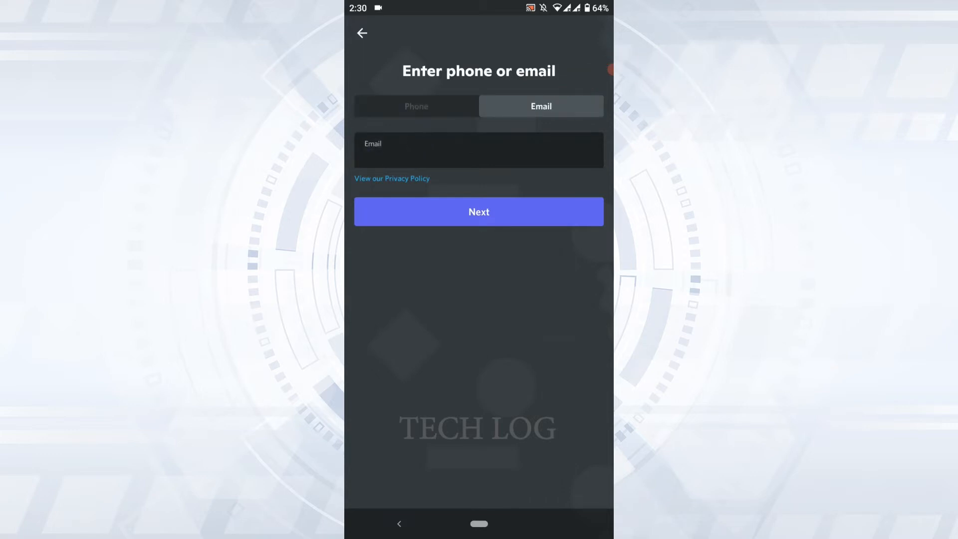
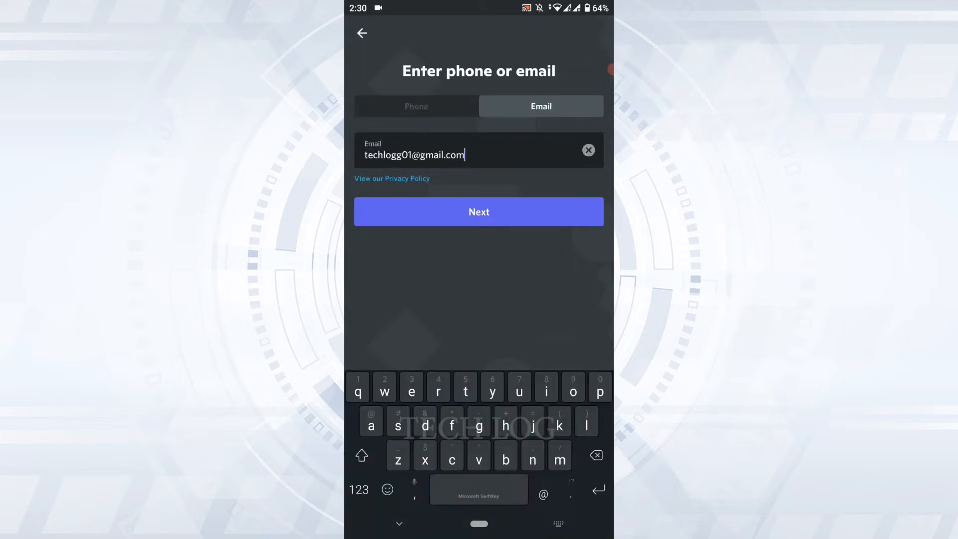
{"action": "left_click", "coordinate": [479, 212]}
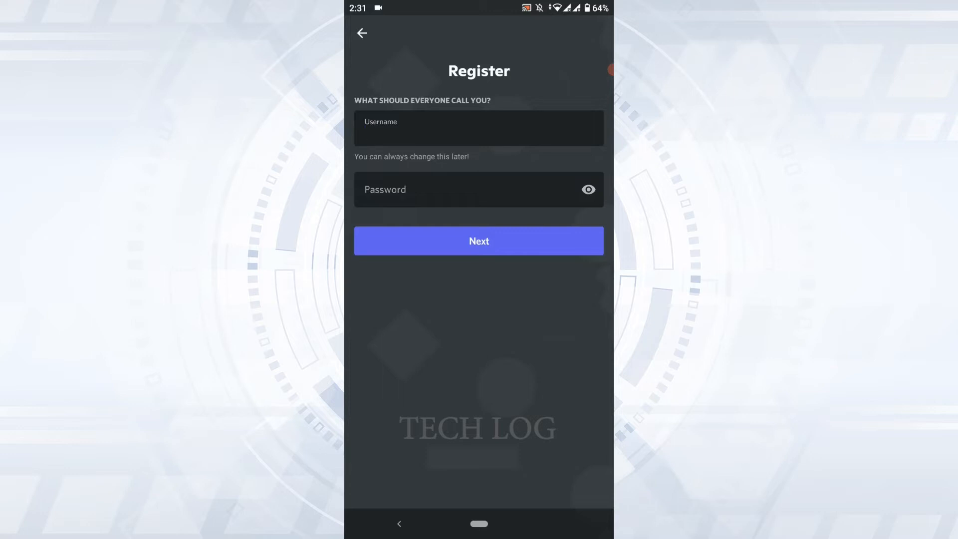
{"action": "type", "text": "hopebaker"}
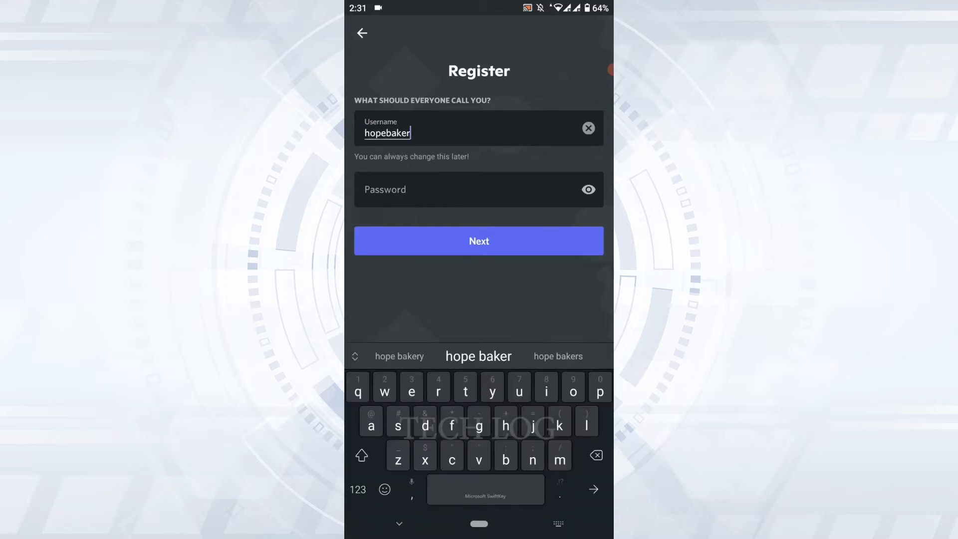
{"action": "left_click", "coordinate": [478, 189]}
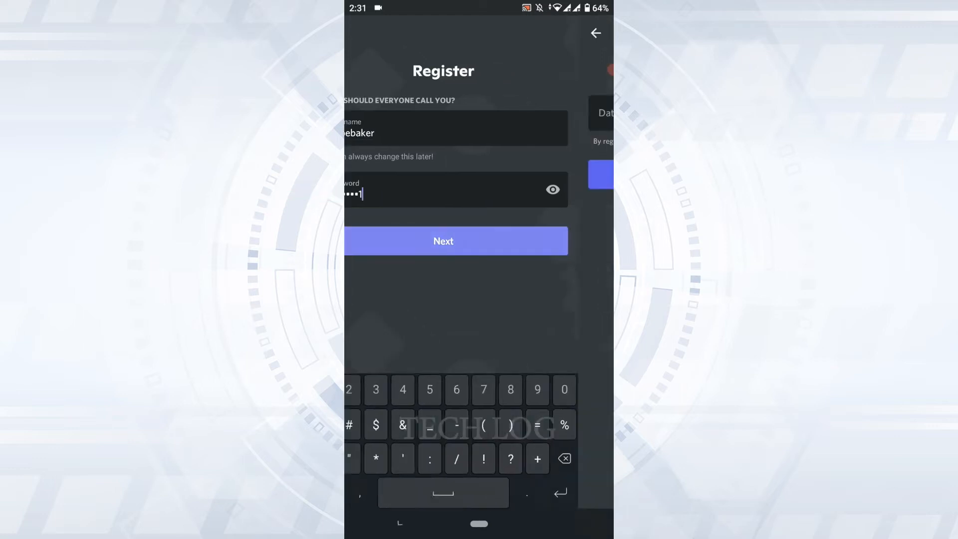
{"action": "left_click", "coordinate": [455, 241]}
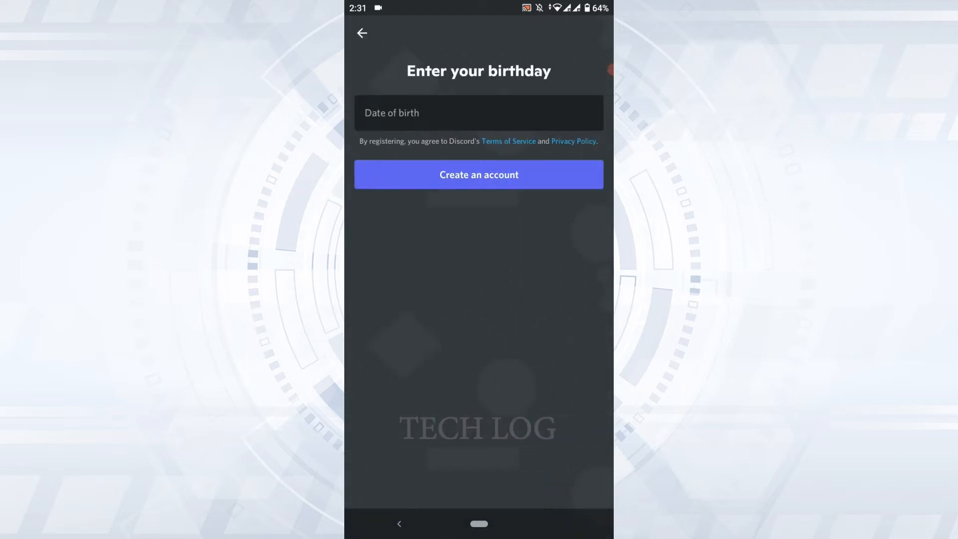
{"action": "left_click", "coordinate": [478, 113]}
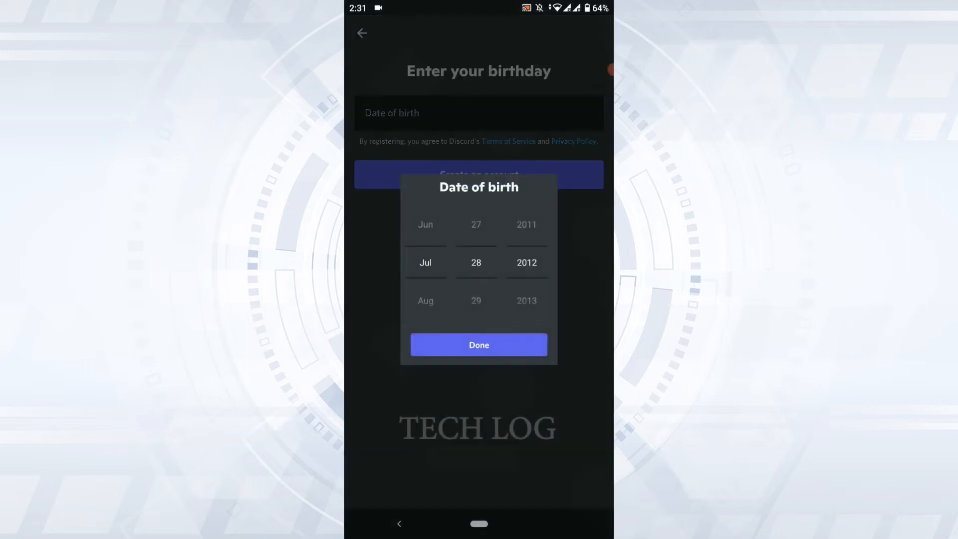
{"action": "scroll", "scroll_direction": "down", "scroll_amount": 3}
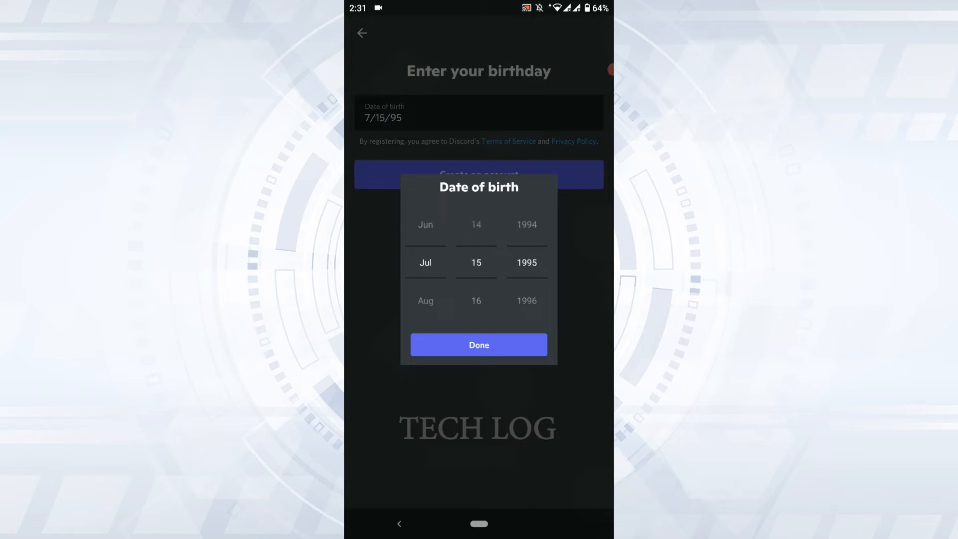
{"action": "left_click_drag", "start_coordinate": [451, 244], "coordinate": [451, 281]}
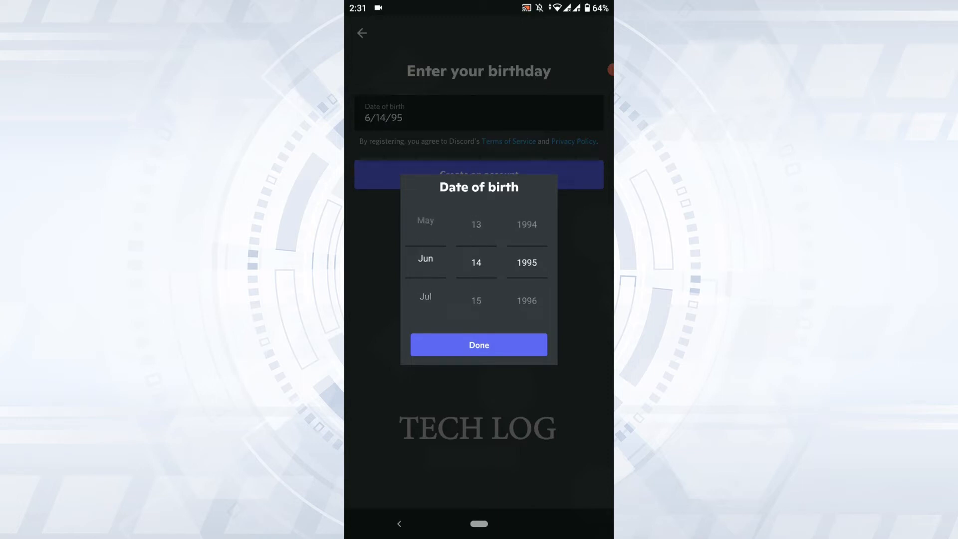
{"action": "left_click", "coordinate": [478, 344]}
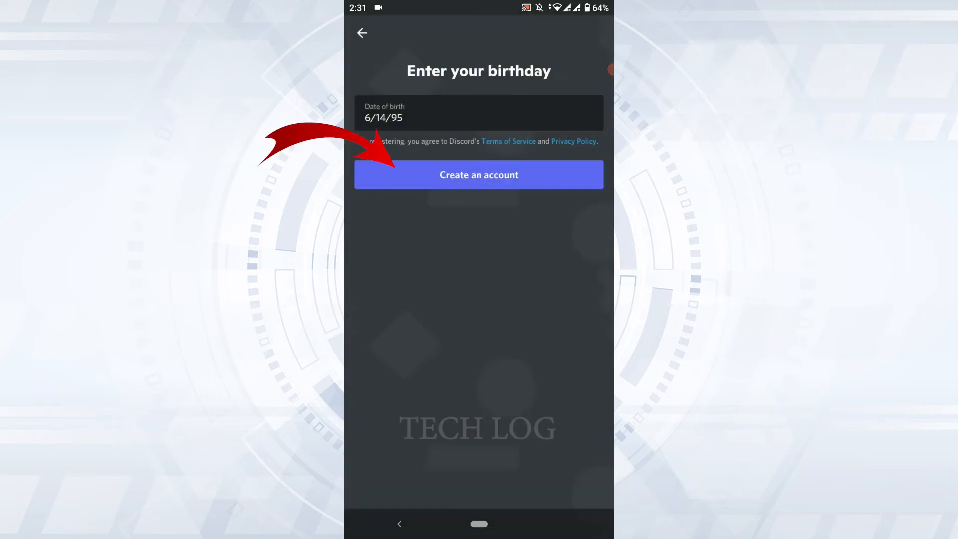
{"action": "left_click", "coordinate": [478, 174]}
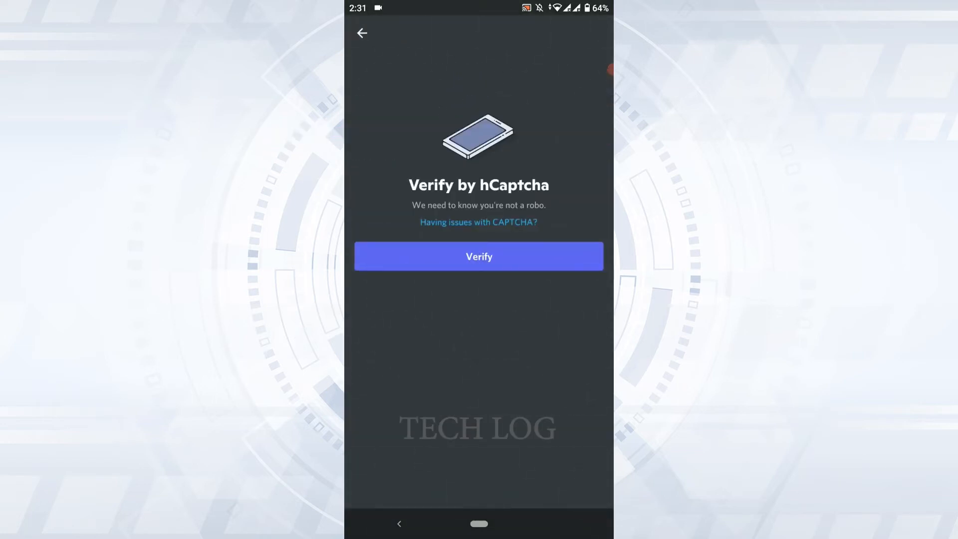
Step: Pass the hCaptcha check and start a server for me and my friends
{"action": "left_click", "coordinate": [478, 256]}
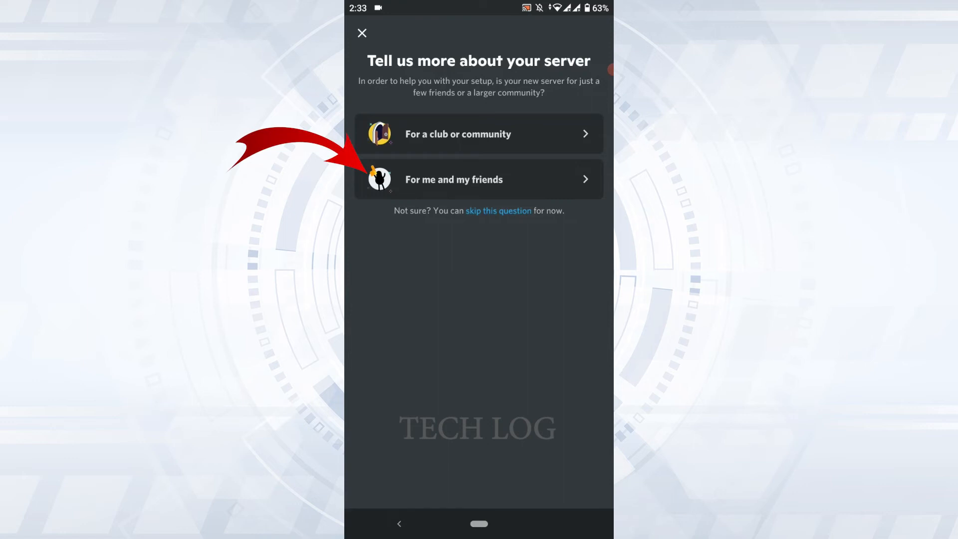
{"action": "left_click", "coordinate": [478, 178]}
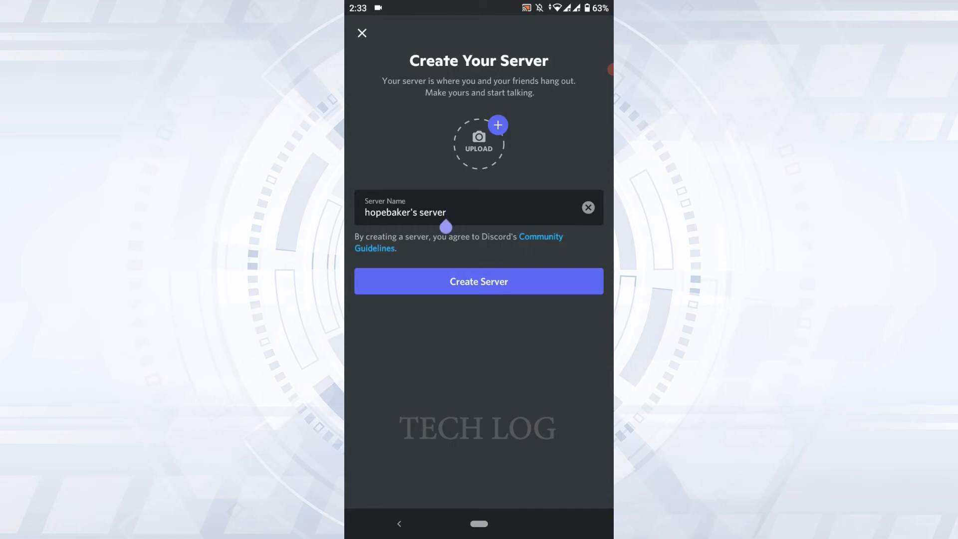
{"action": "left_click", "coordinate": [405, 212]}
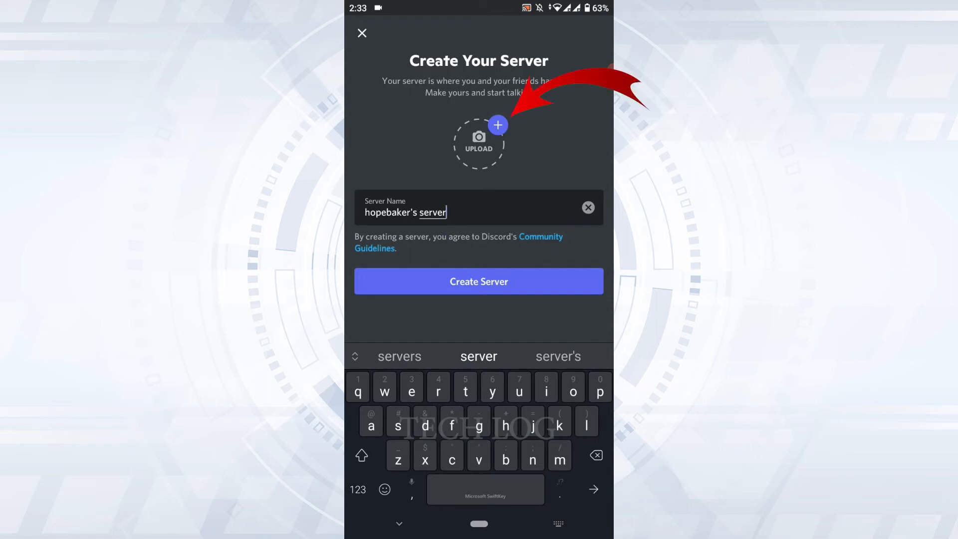
Step: Create hopebaker's server, dismiss the invite prompt, and show its channel list
{"action": "left_click", "coordinate": [478, 141]}
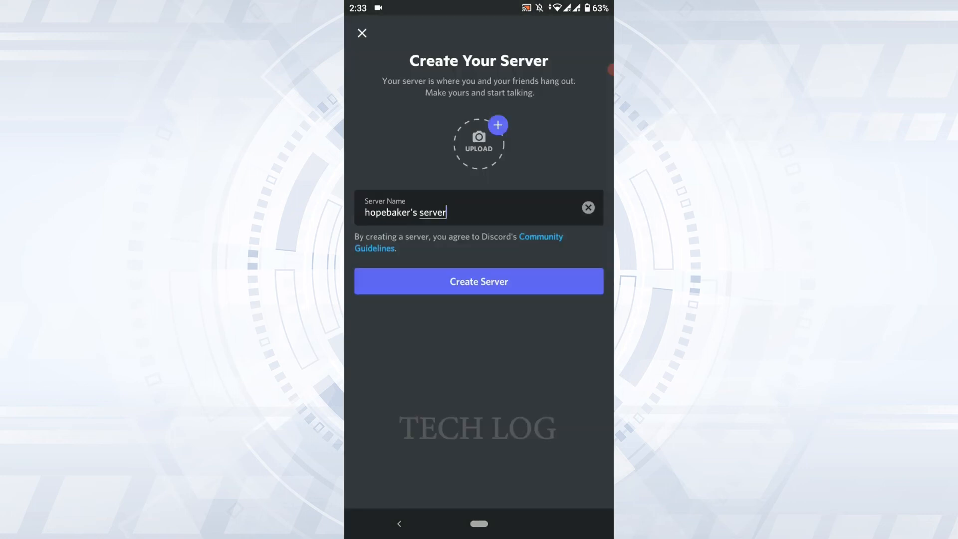
{"action": "left_click", "coordinate": [479, 282]}
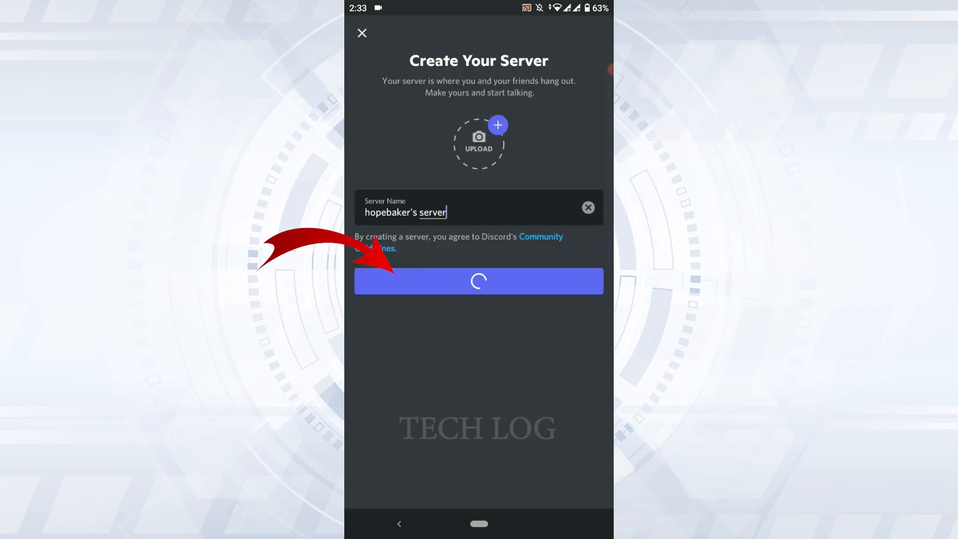
{"action": "left_click", "coordinate": [478, 280]}
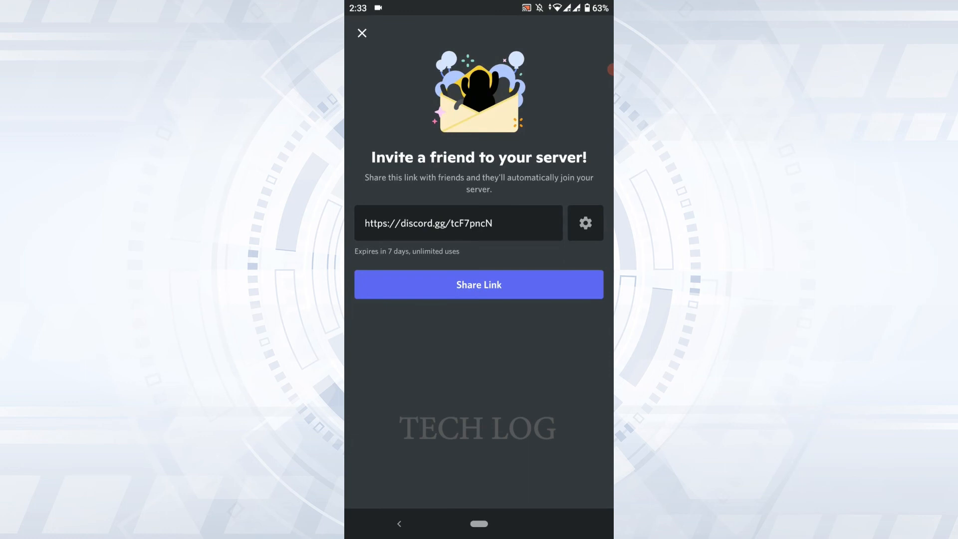
{"action": "left_click", "coordinate": [361, 32]}
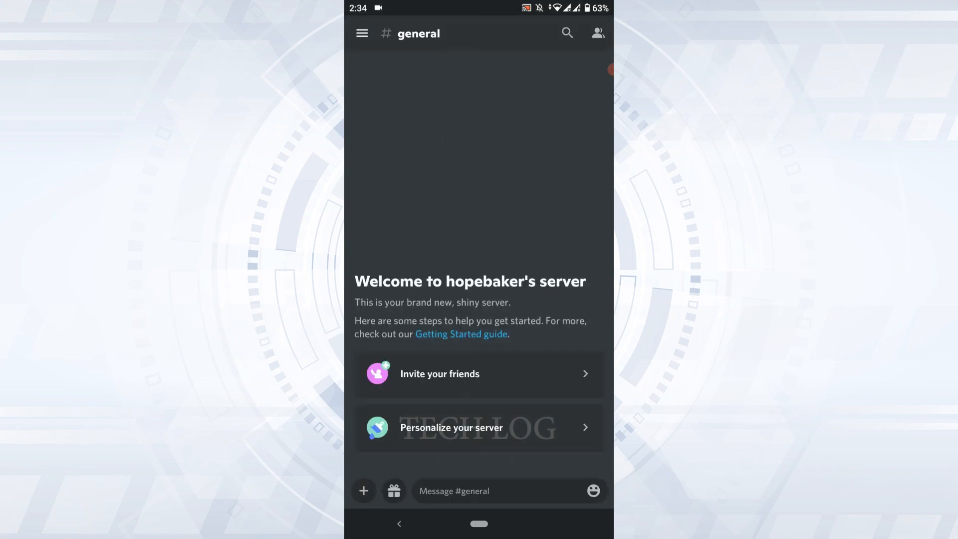
{"action": "left_click", "coordinate": [361, 33]}
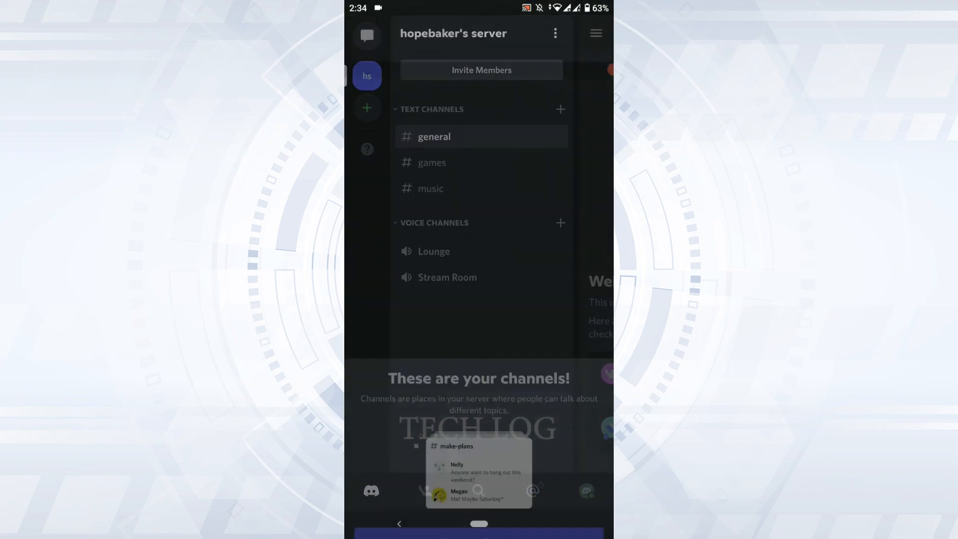